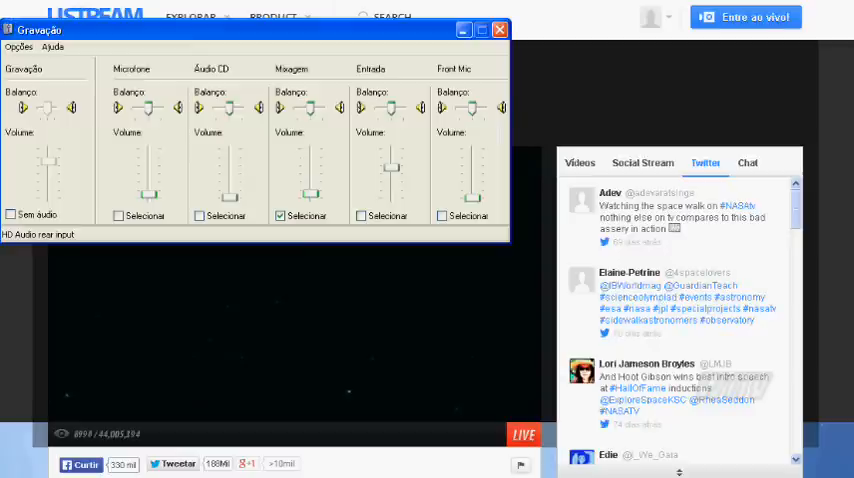
Step: Close the Gravação recording mixer, keeping Mixagem selected and revealing the NASA Public stream
left_click(500, 29)
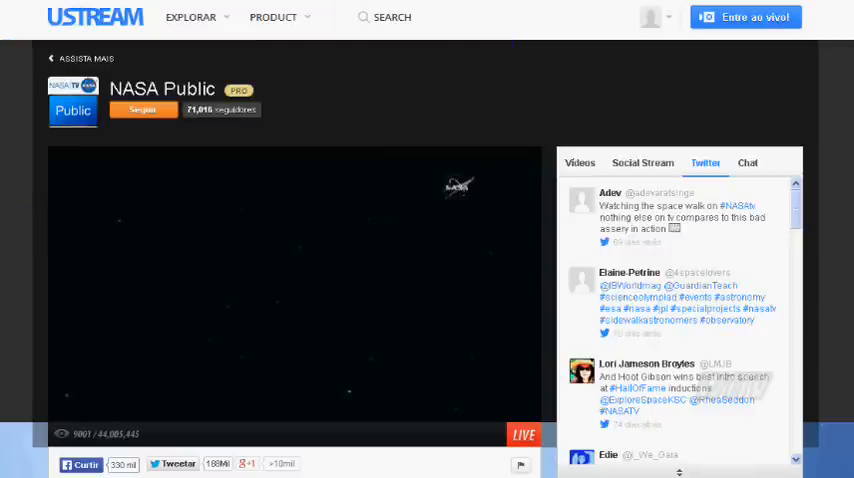